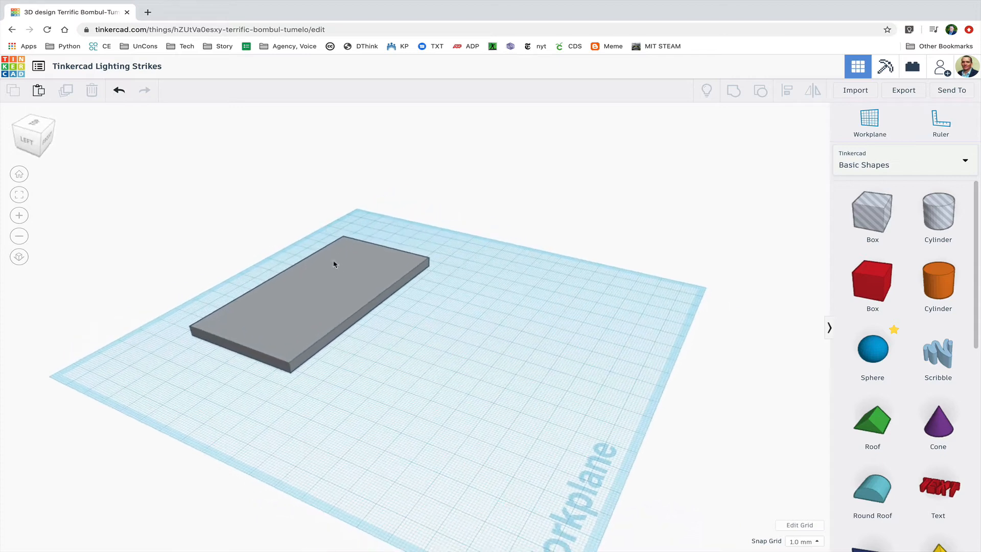
# - Duplicate the base slab and narrow the copy into a thin 12-high wall along the back edge
pyautogui.click(332, 264)
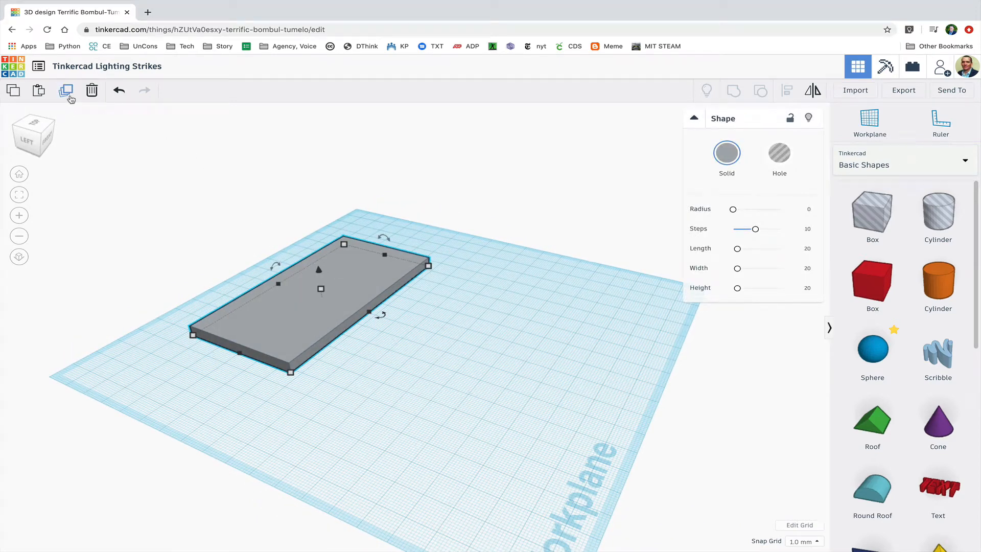
pyautogui.moveTo(68, 92)
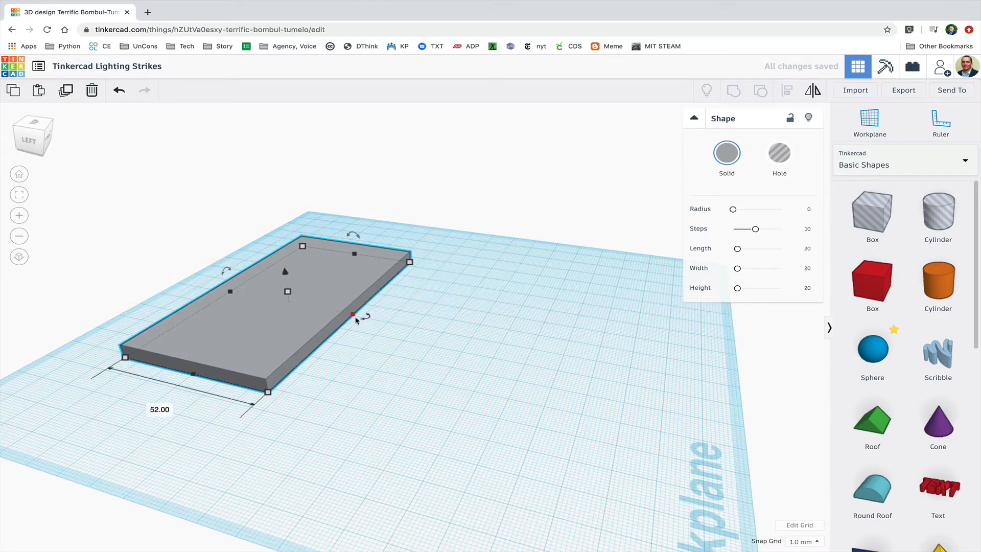
pyautogui.moveTo(352, 315); pyautogui.dragTo(250, 296)
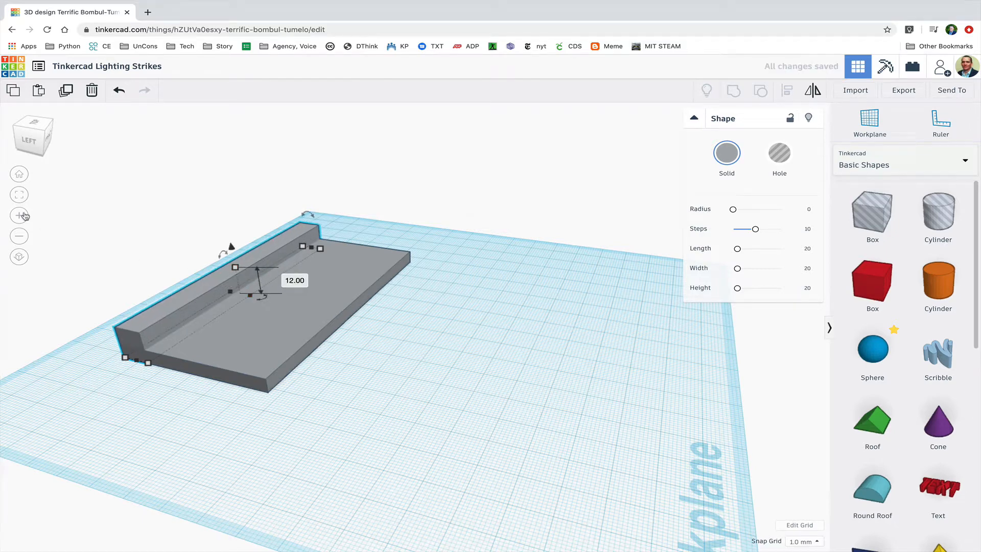
pyautogui.moveTo(18, 195)
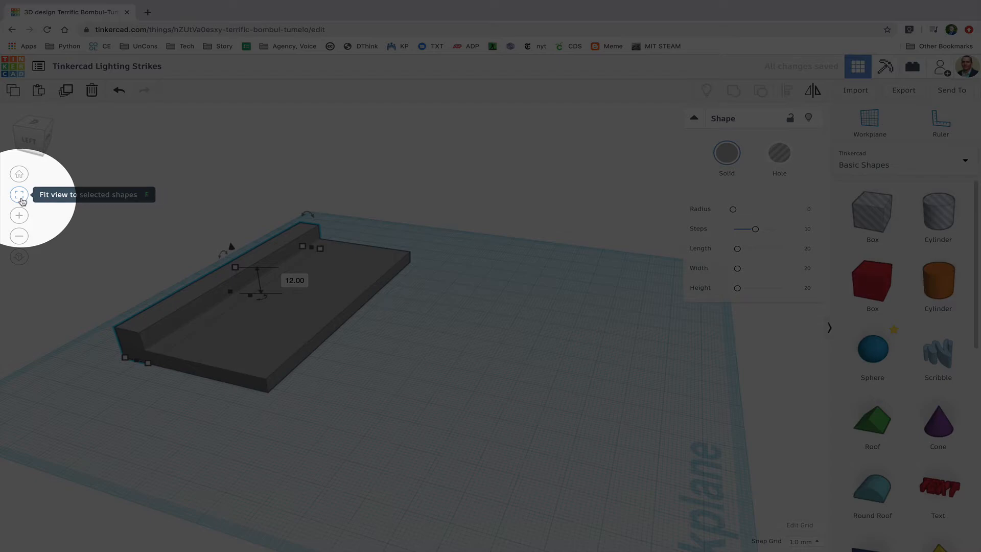
pyautogui.click(18, 194)
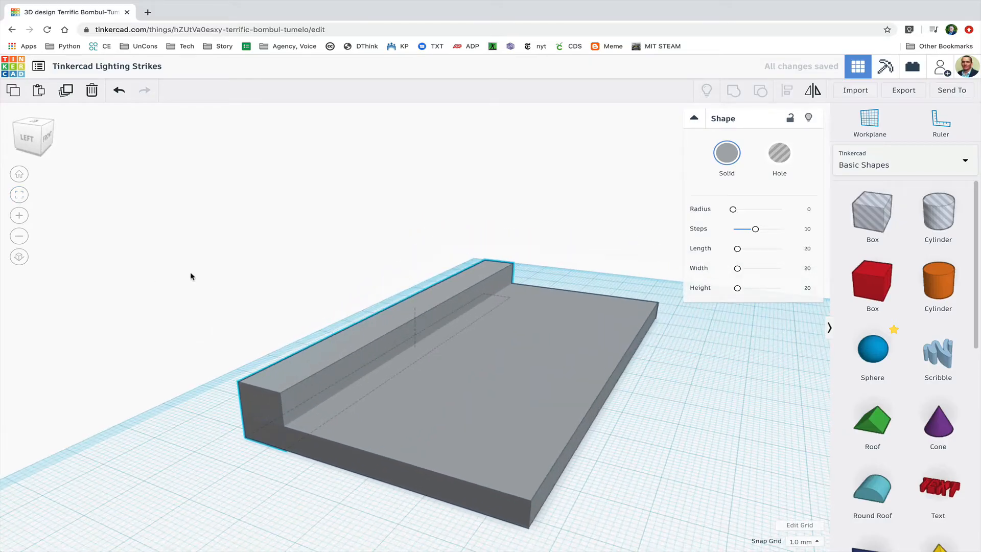
pyautogui.click(428, 354)
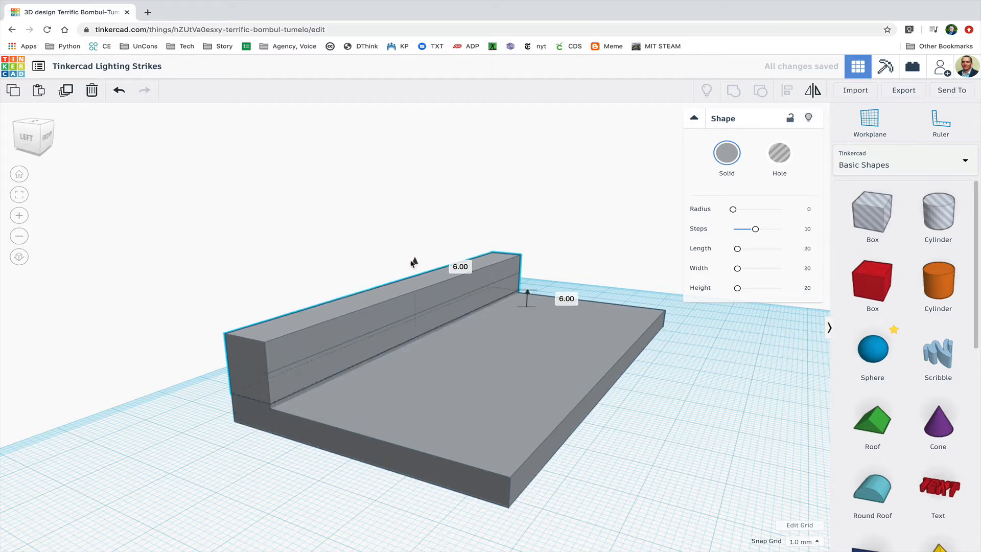
# - Raise the copied wall block 6 mm and trim its length from 105 to 104
pyautogui.moveTo(527, 294); pyautogui.dragTo(527, 273)
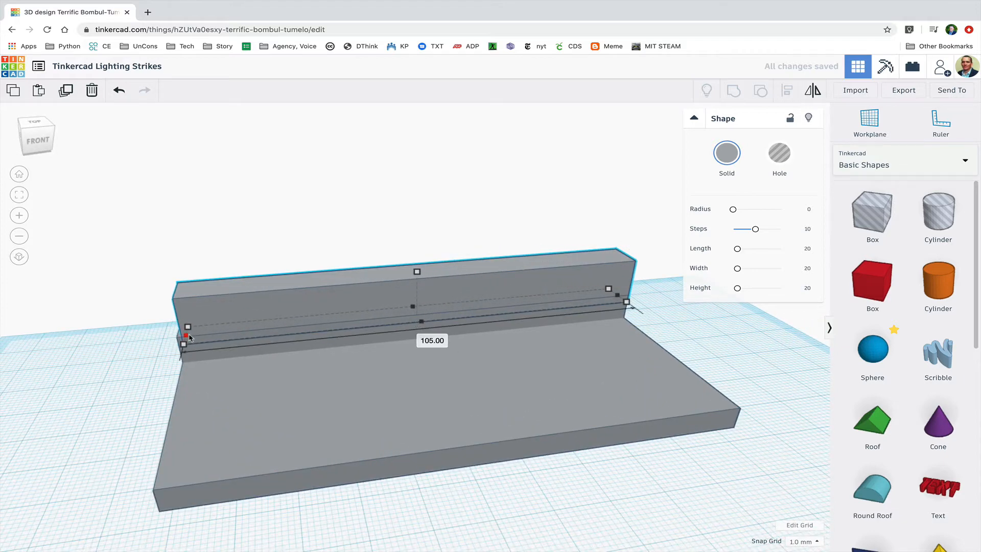
pyautogui.moveTo(186, 336); pyautogui.dragTo(193, 326)
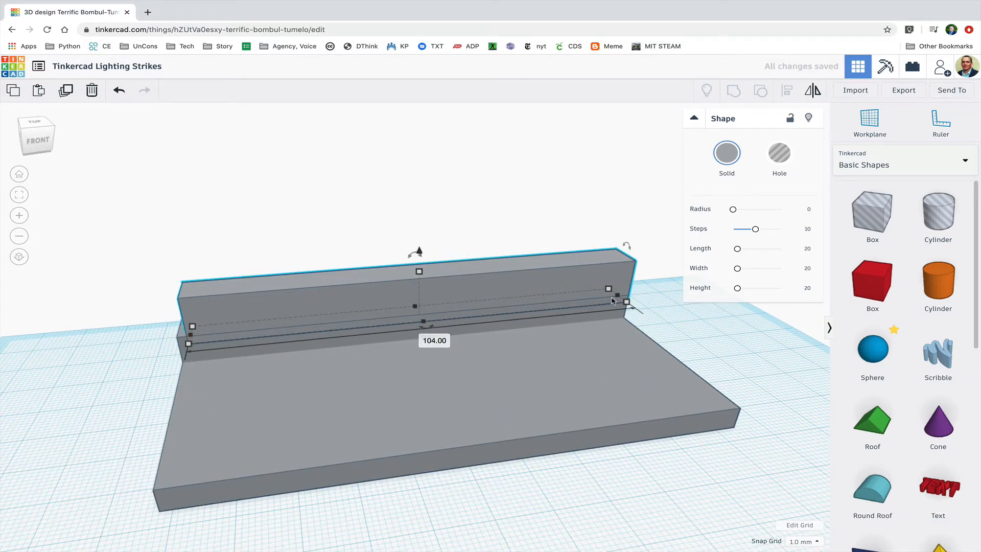
pyautogui.moveTo(628, 306); pyautogui.dragTo(604, 298)
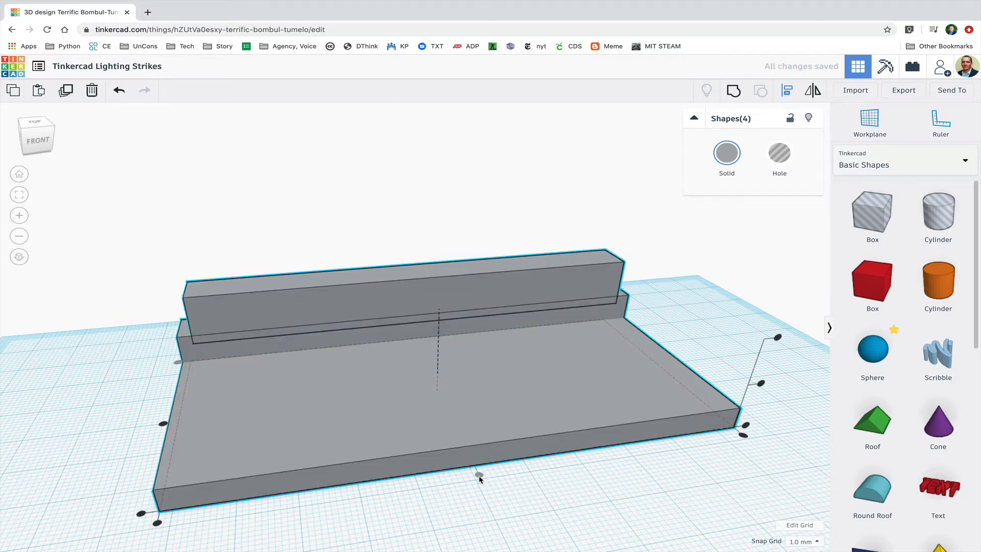
pyautogui.click(212, 341)
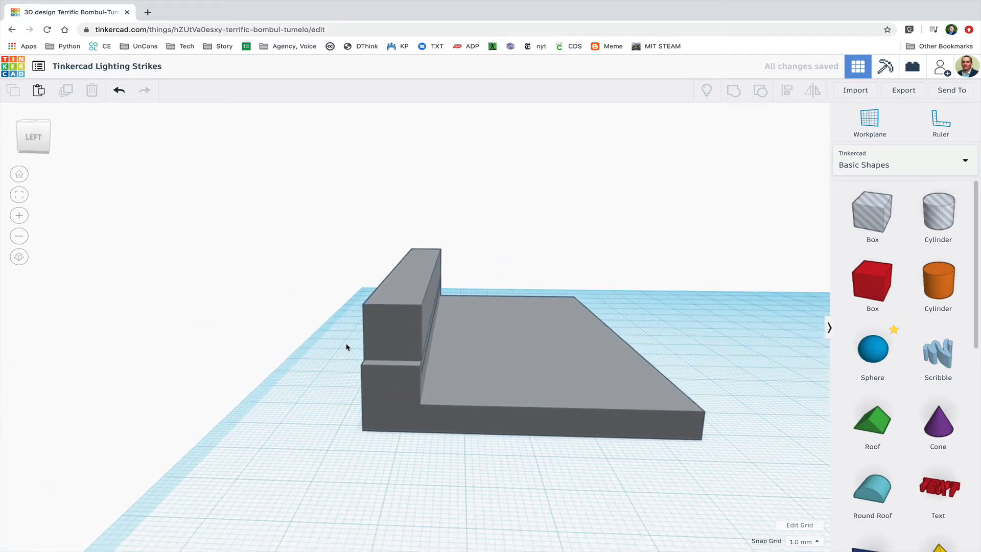
# - Move a copy of the upper wall block forward onto the slab, keeping the original on the wall
pyautogui.click(399, 325)
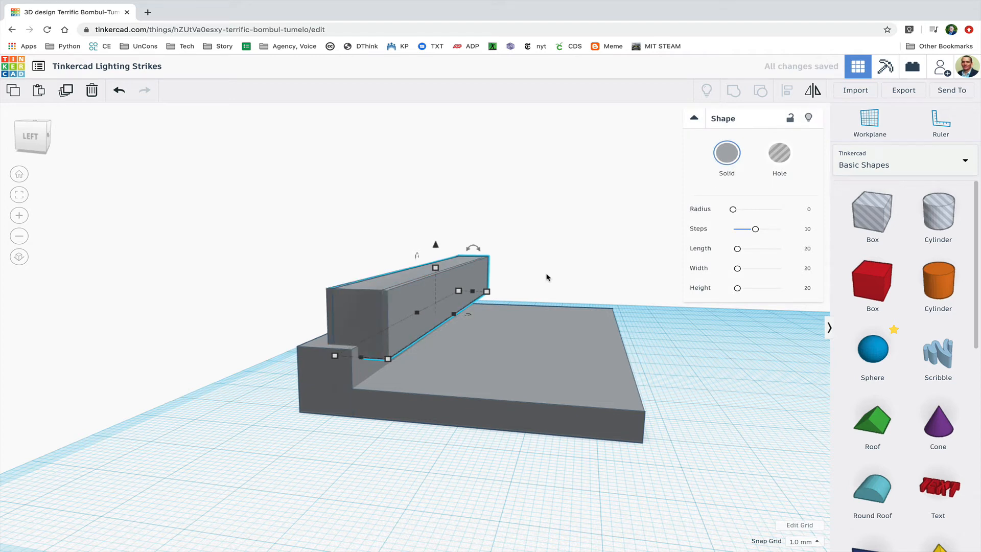
pyautogui.moveTo(407, 307); pyautogui.dragTo(489, 307)
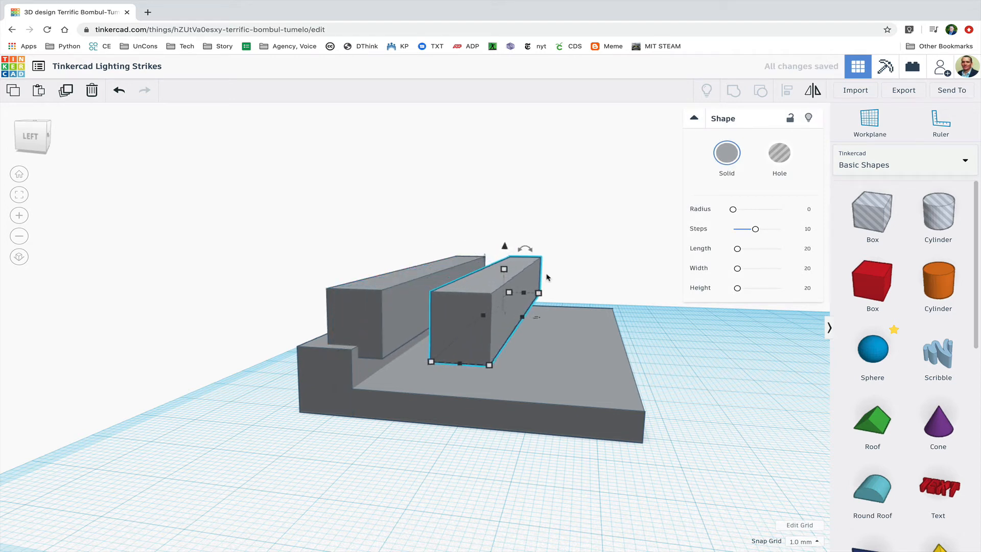
pyautogui.moveTo(376, 298)
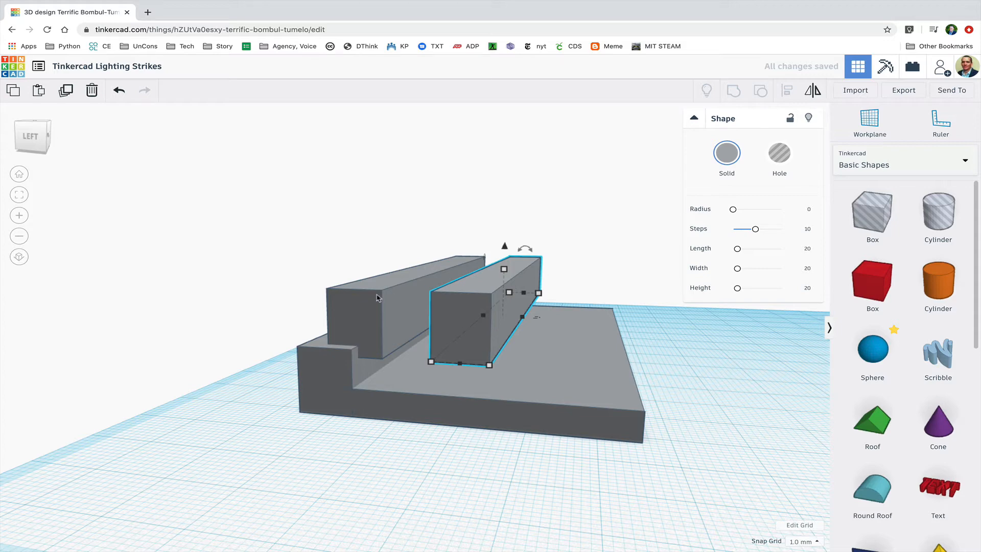
pyautogui.click(779, 153)
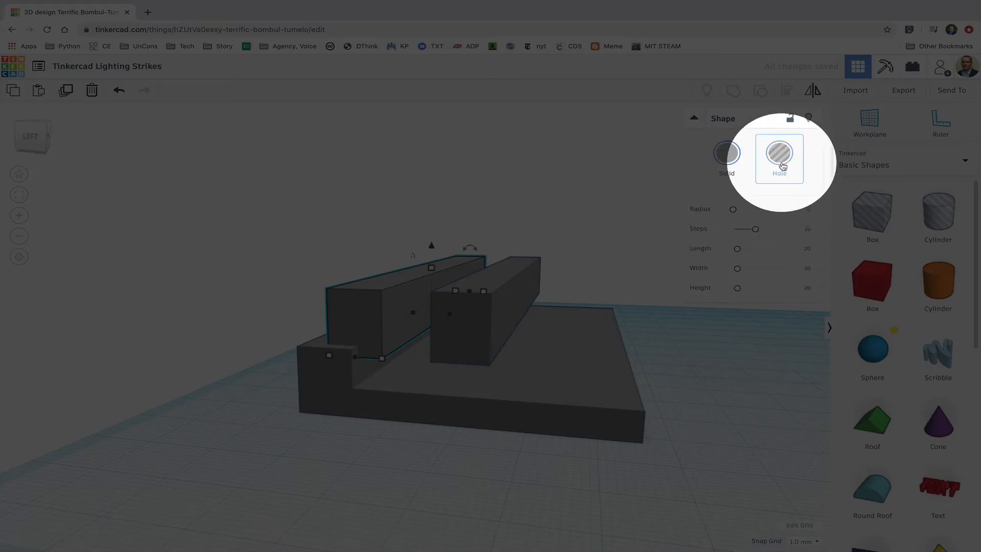
# - Turn the back block into a Hole and group it with the wall to carve the notch
pyautogui.click(778, 155)
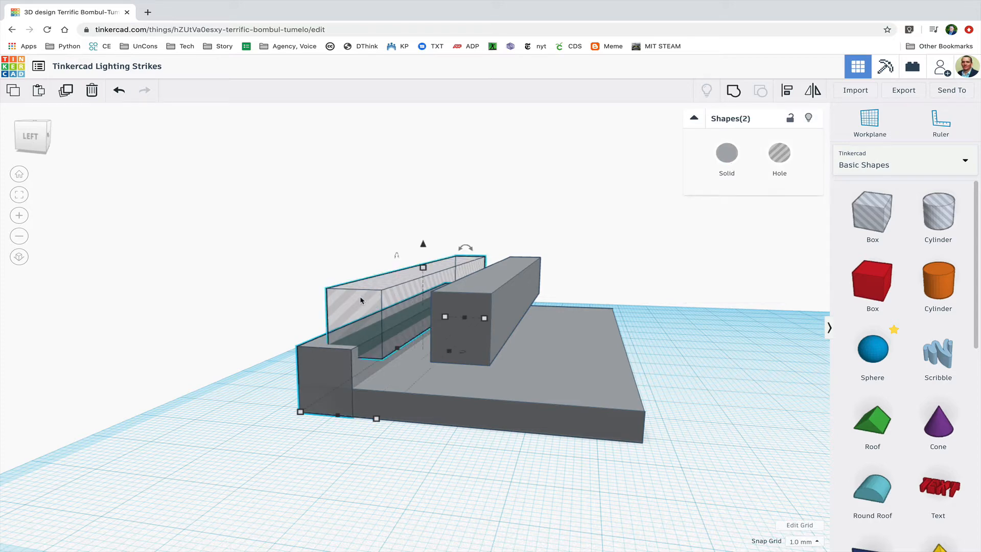
pyautogui.click(734, 90)
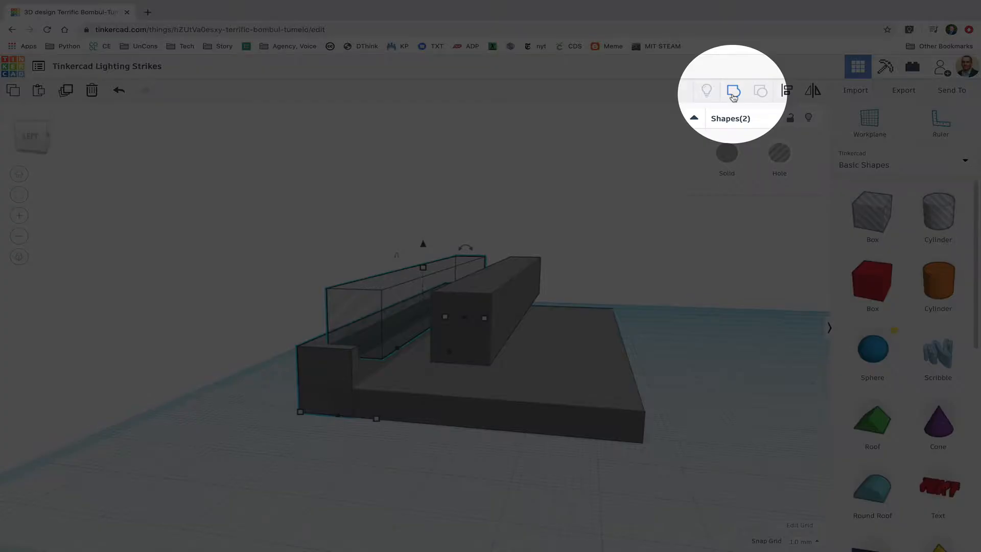
pyautogui.click(734, 91)
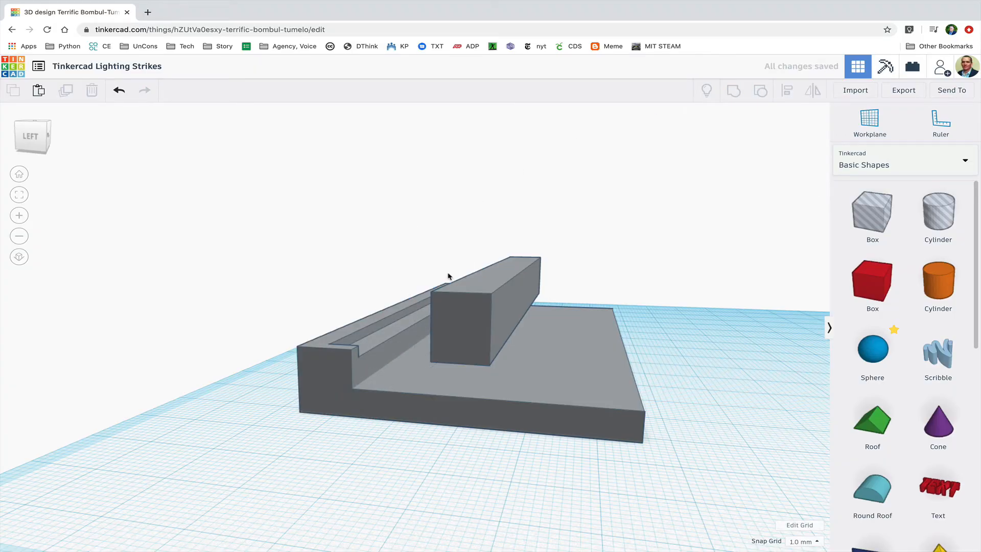
pyautogui.click(471, 331)
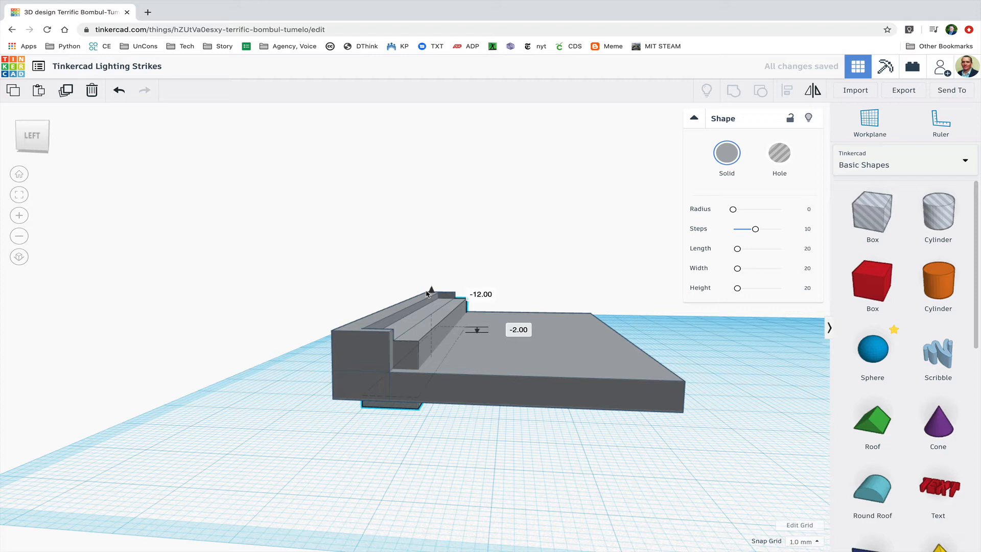
# - Lift the thin strip a few millimetres above the base and fit it inside the wall notch
pyautogui.click(429, 314)
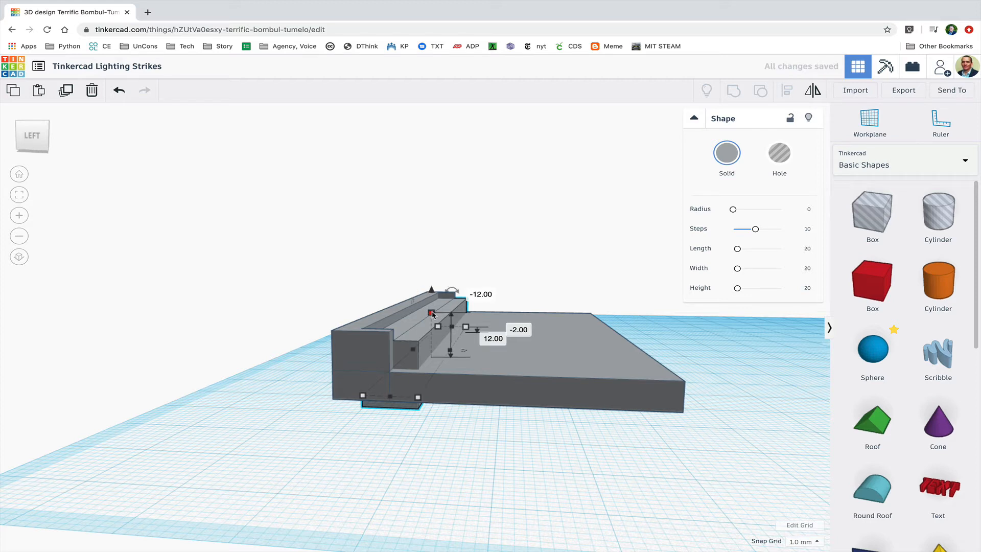
pyautogui.moveTo(431, 289); pyautogui.dragTo(436, 306)
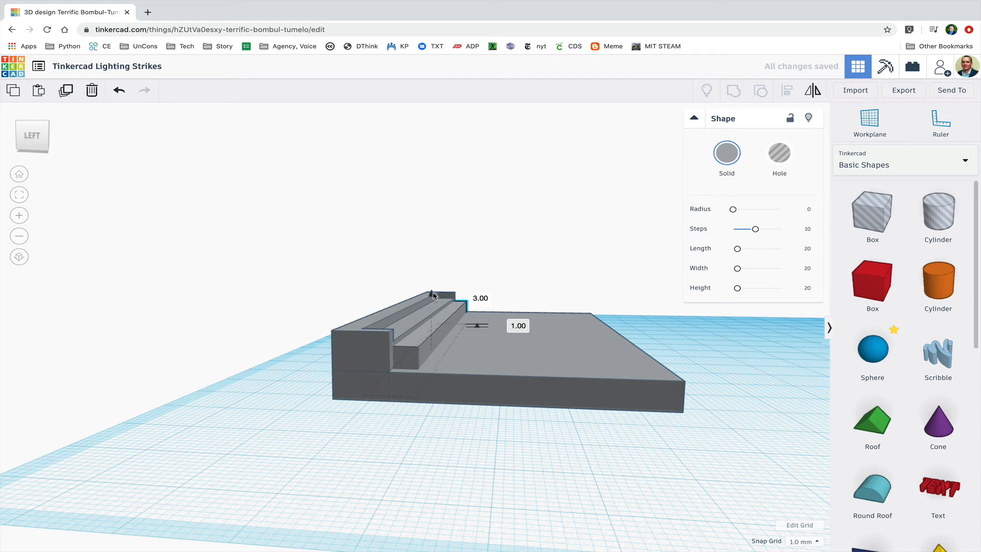
pyautogui.moveTo(431, 294); pyautogui.dragTo(431, 285)
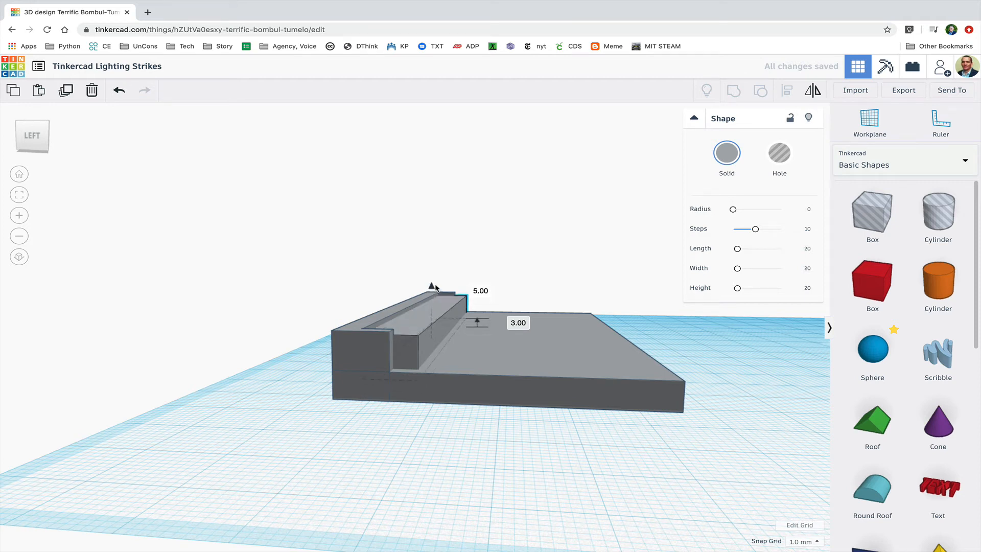
pyautogui.click(438, 318)
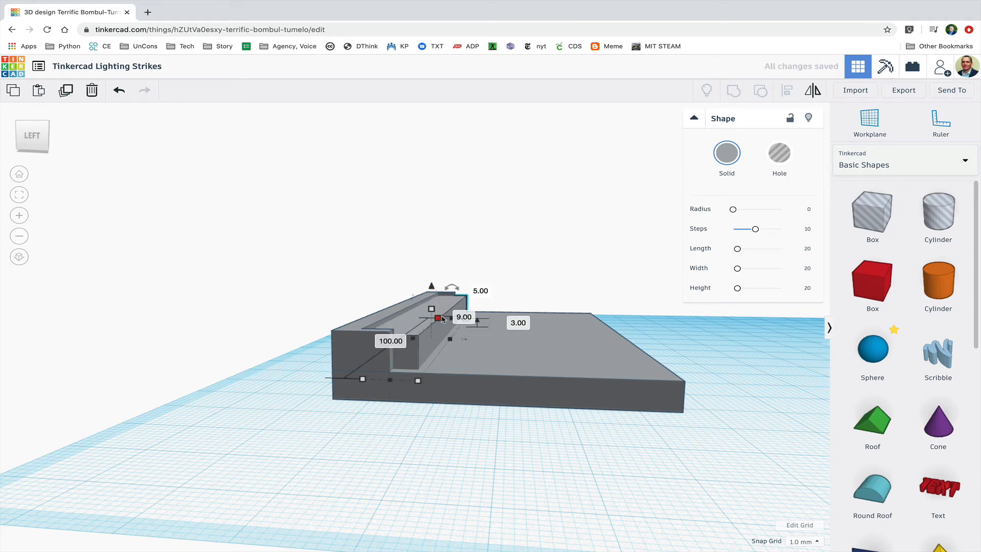
pyautogui.click(727, 153)
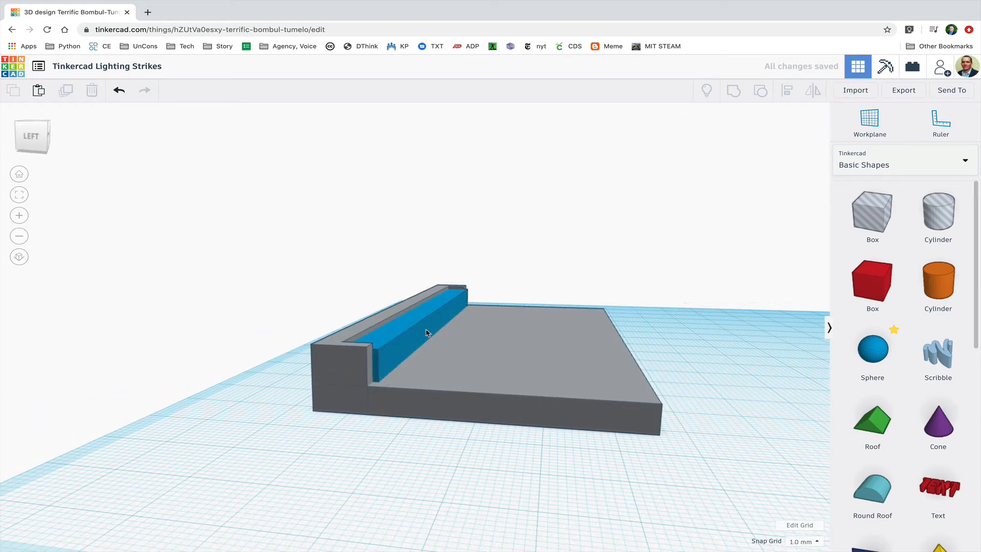
# - Place a blue box in the basin and size it into a shallow pool in front of the strip
pyautogui.click(425, 333)
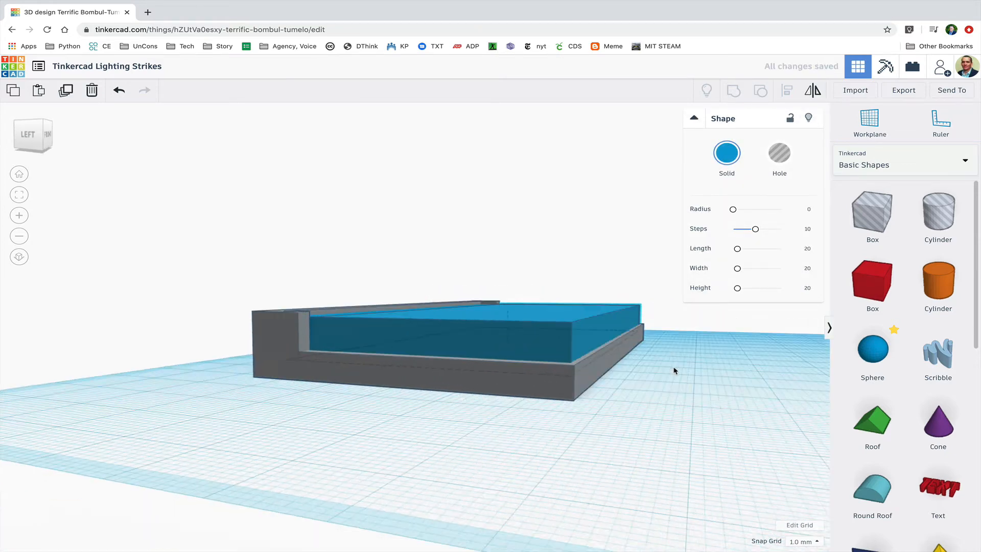
pyautogui.click(531, 341)
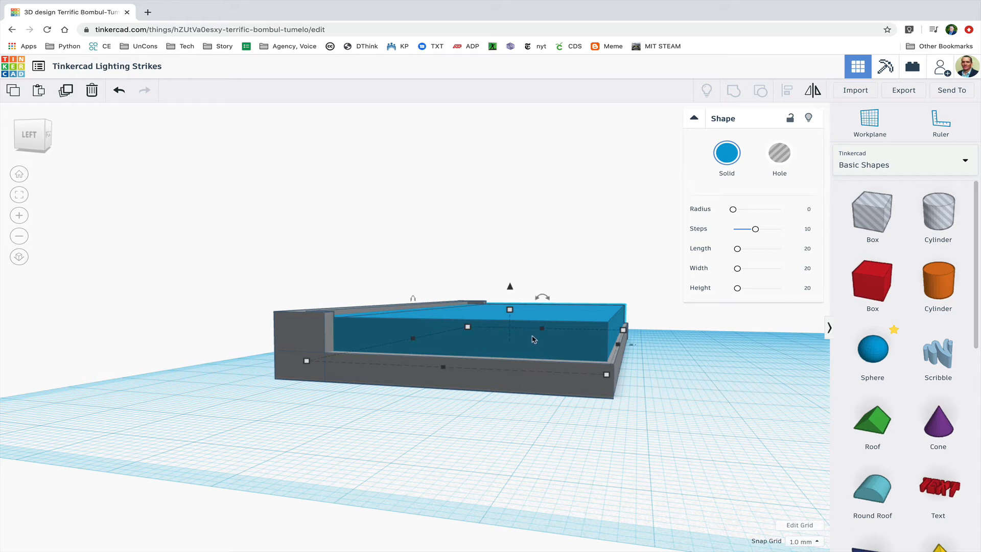
pyautogui.click(672, 356)
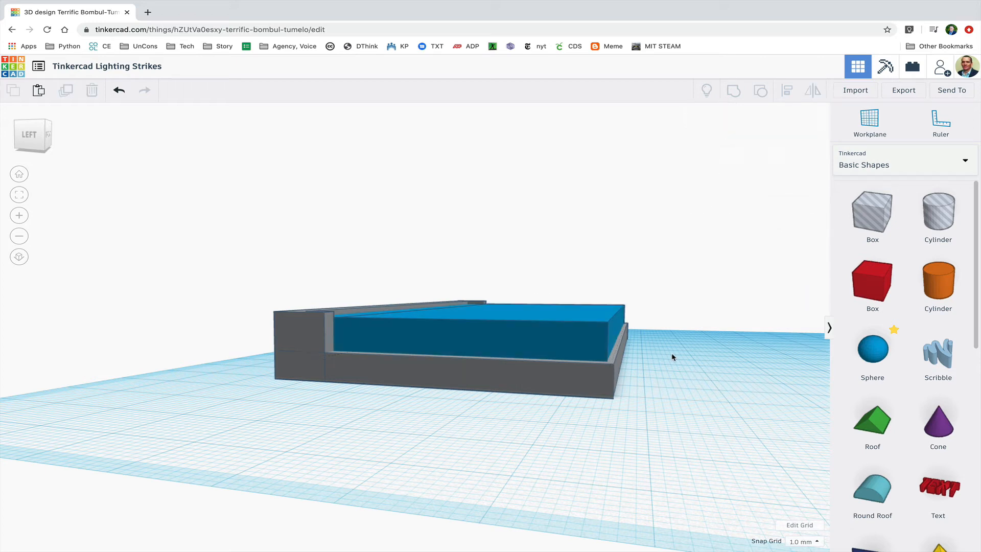
pyautogui.click(541, 334)
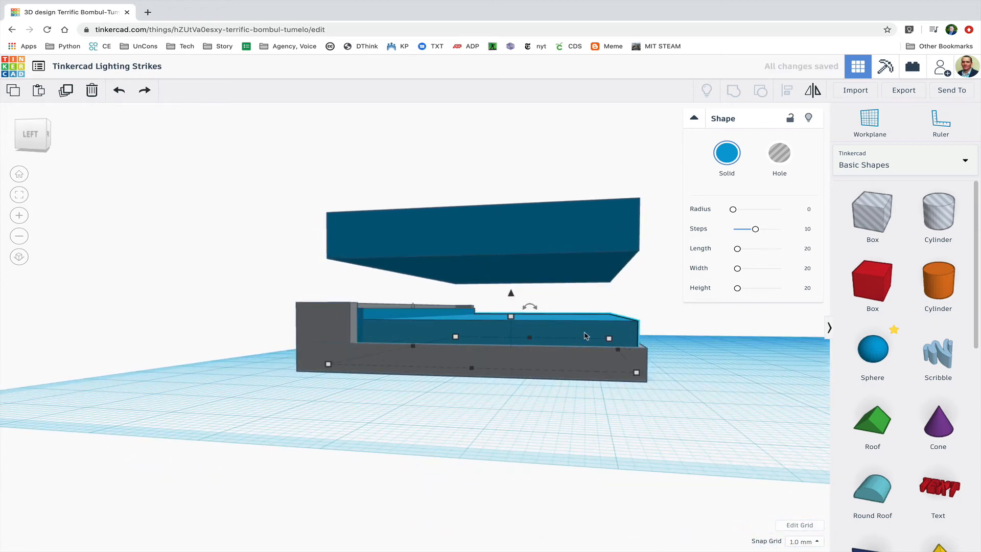
pyautogui.click(779, 155)
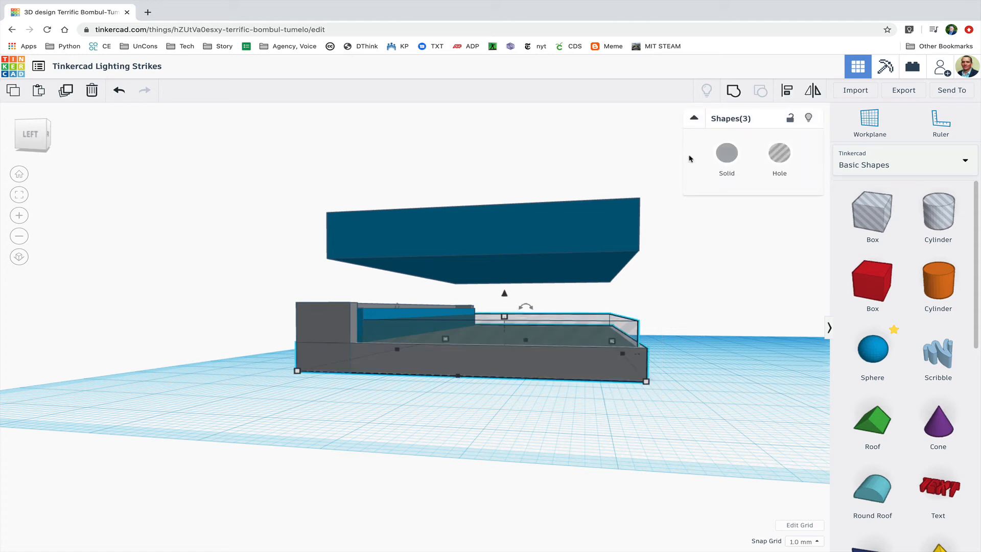
pyautogui.moveTo(734, 90)
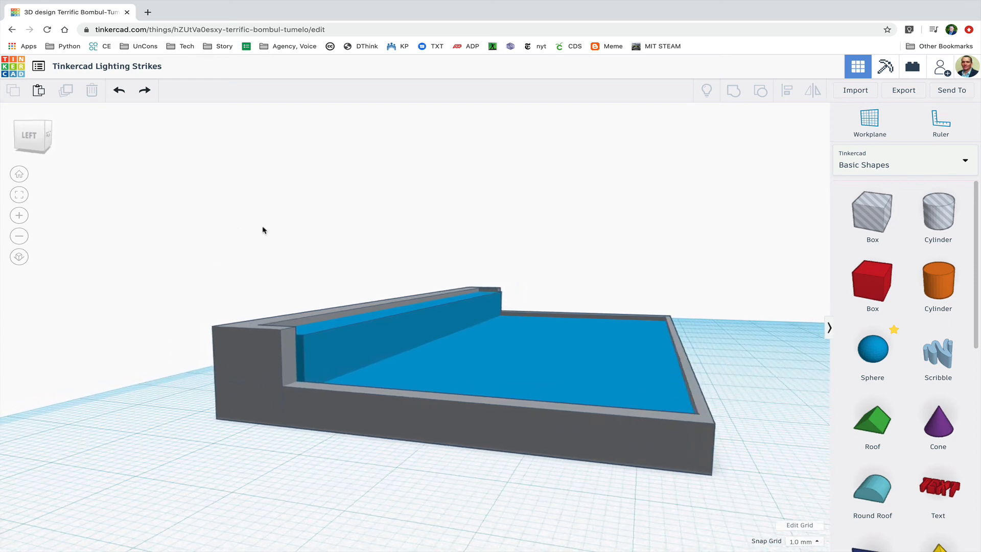
# - Group every part of the fountain into one object
pyautogui.moveTo(167, 258); pyautogui.dragTo(430, 481)
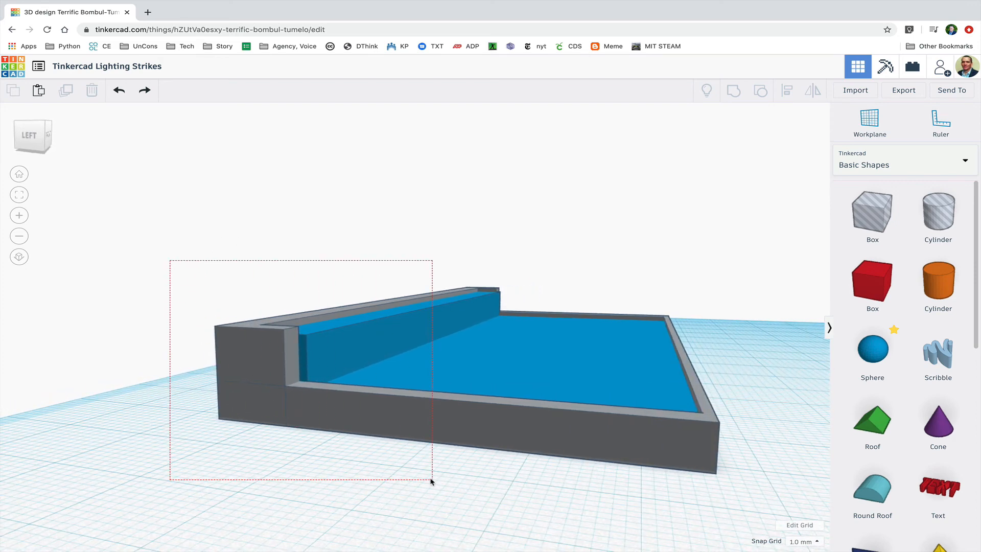
pyautogui.click(734, 90)
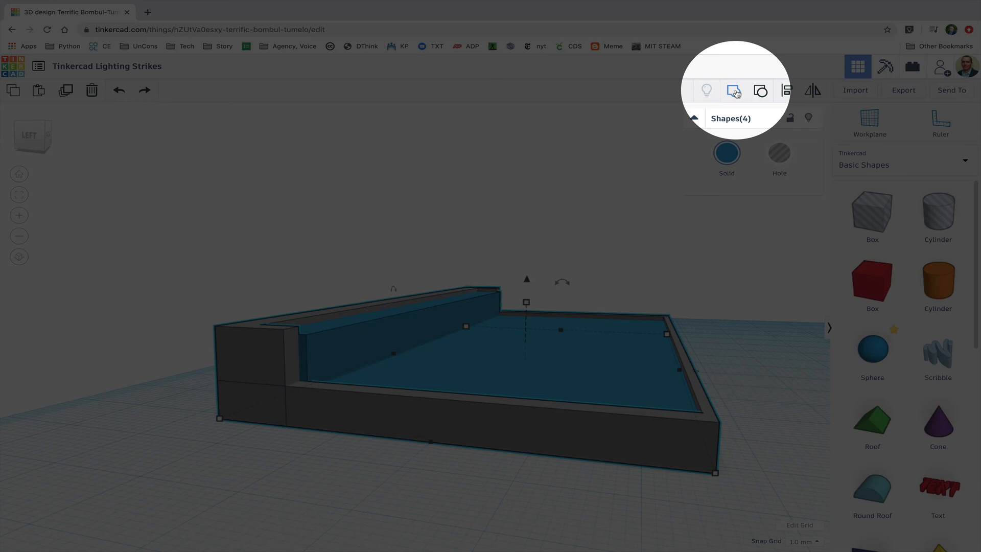
pyautogui.click(734, 91)
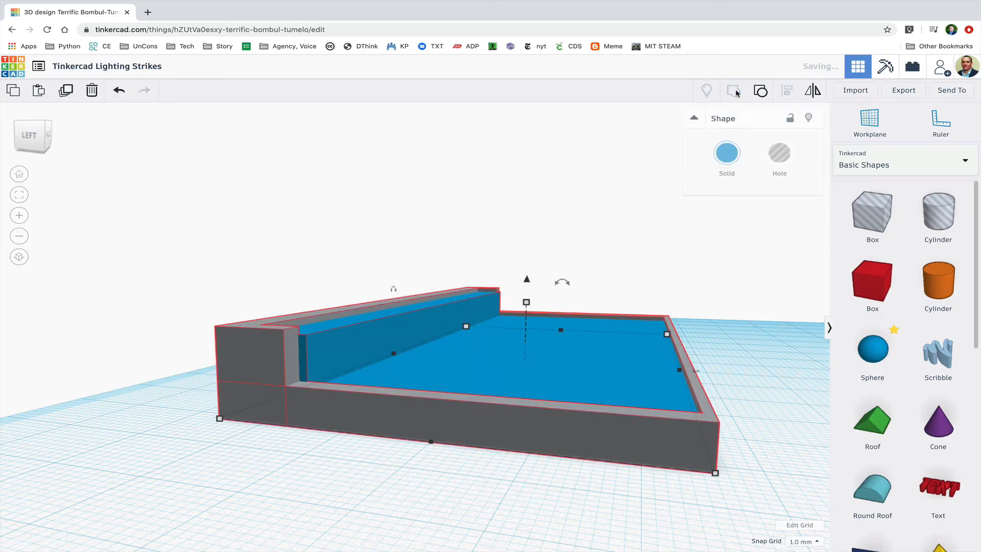
# - Set the group's colour to Multicolor so the grey walls and blue water keep their colours
pyautogui.click(726, 157)
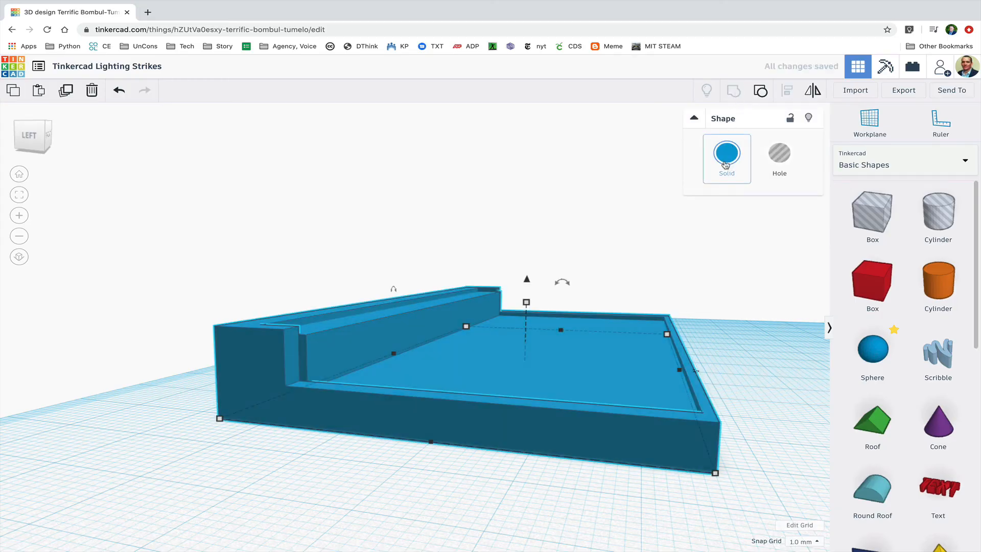
pyautogui.click(726, 153)
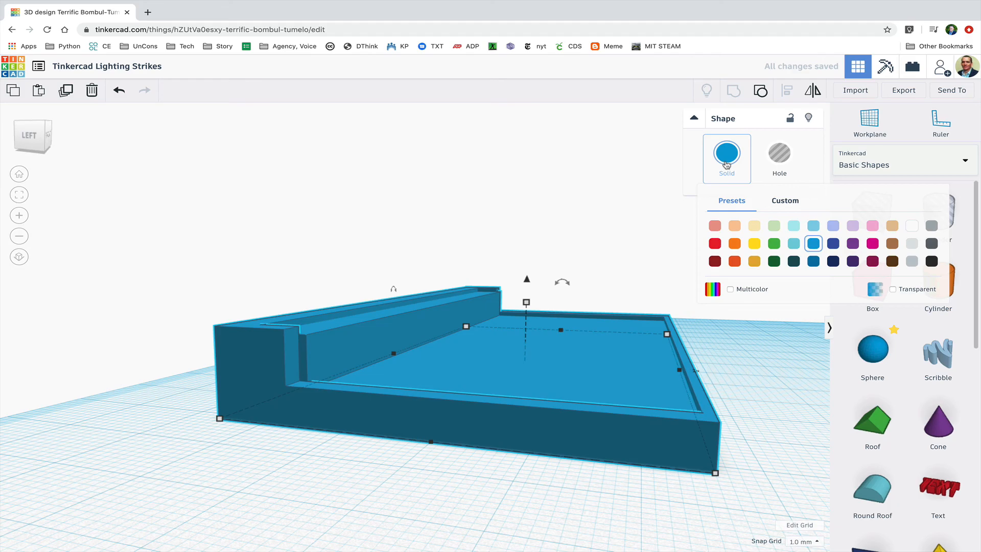
pyautogui.click(730, 289)
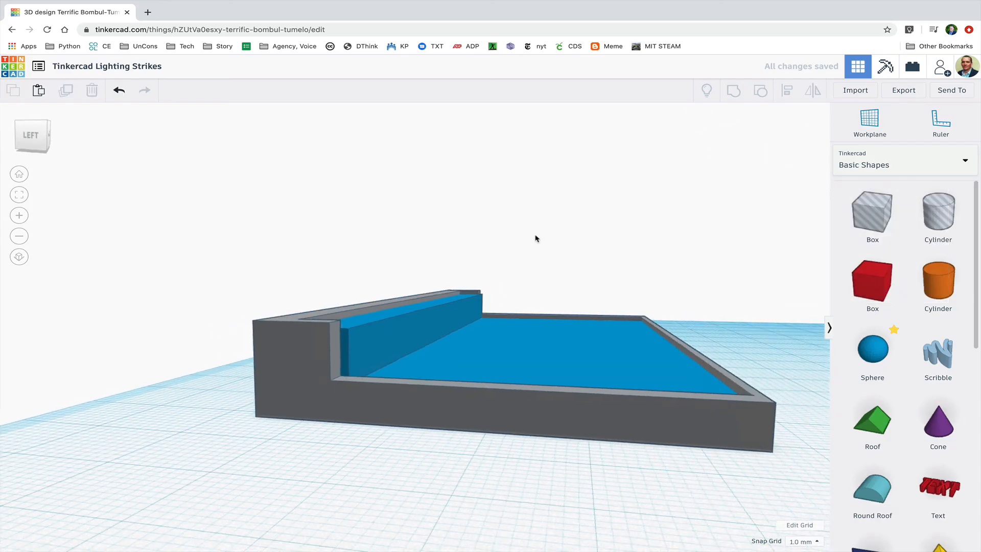
pyautogui.moveTo(535, 238); pyautogui.dragTo(451, 246)
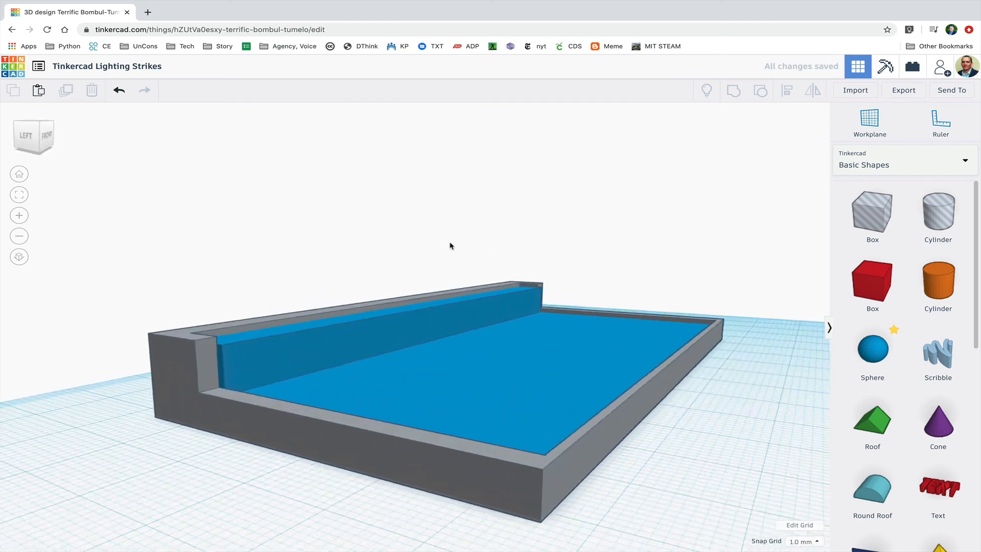